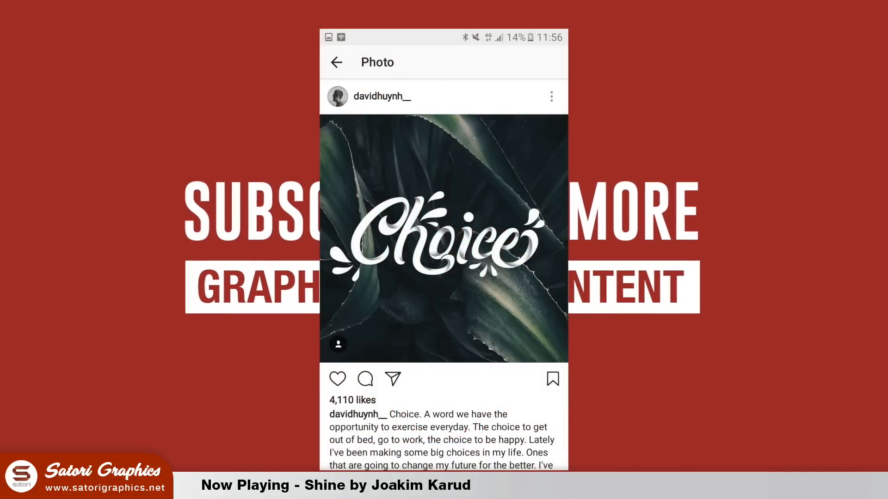
# Convert the Quality lettering into outline shapes with Create Outlines.
pyautogui.click(382, 97)
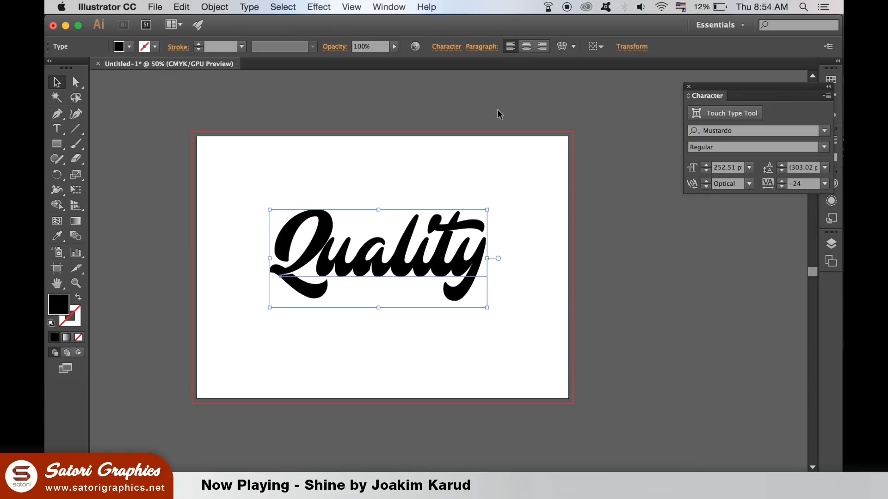
pyautogui.click(214, 7)
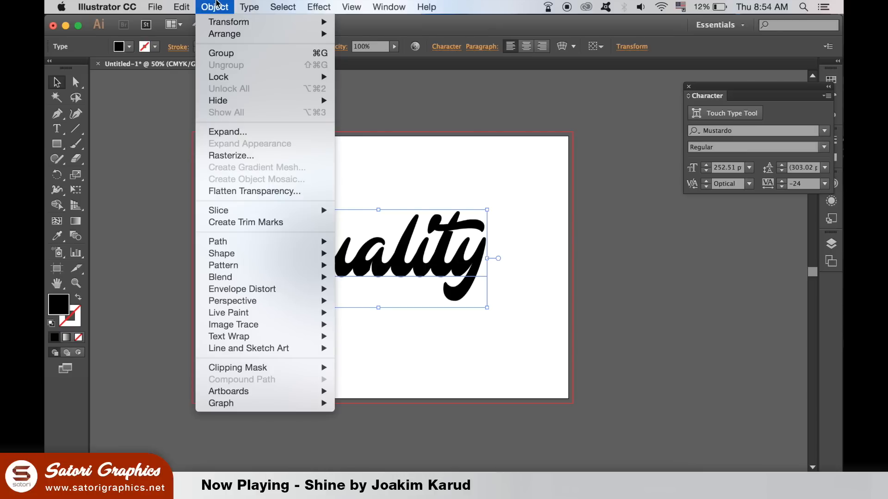
pyautogui.click(250, 6)
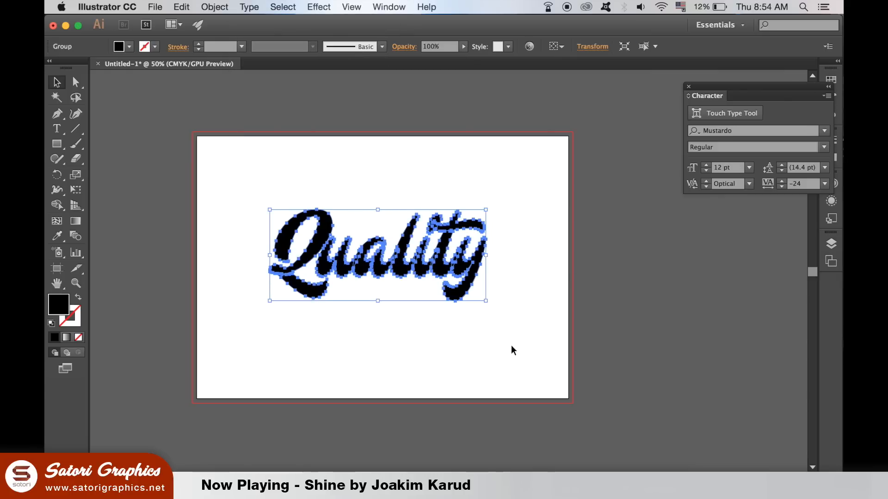
# Ungroup the outlined letters and deselect everything on the artboard.
pyautogui.click(249, 7)
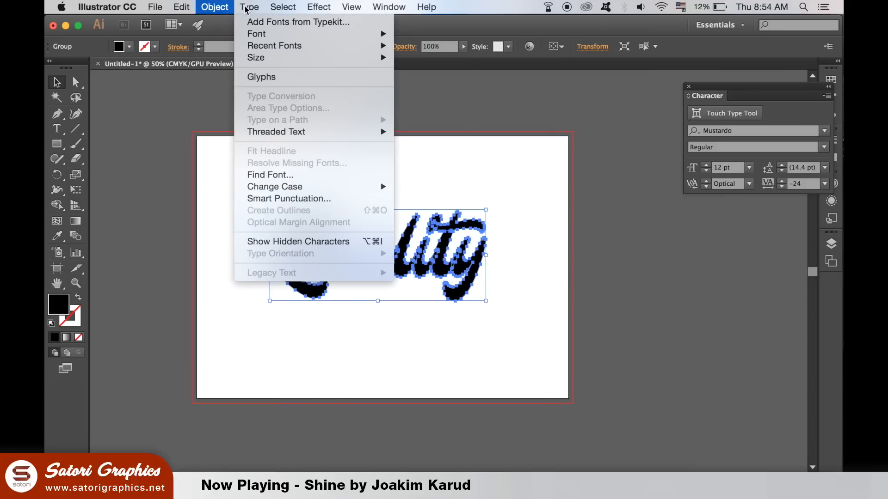
pyautogui.click(214, 7)
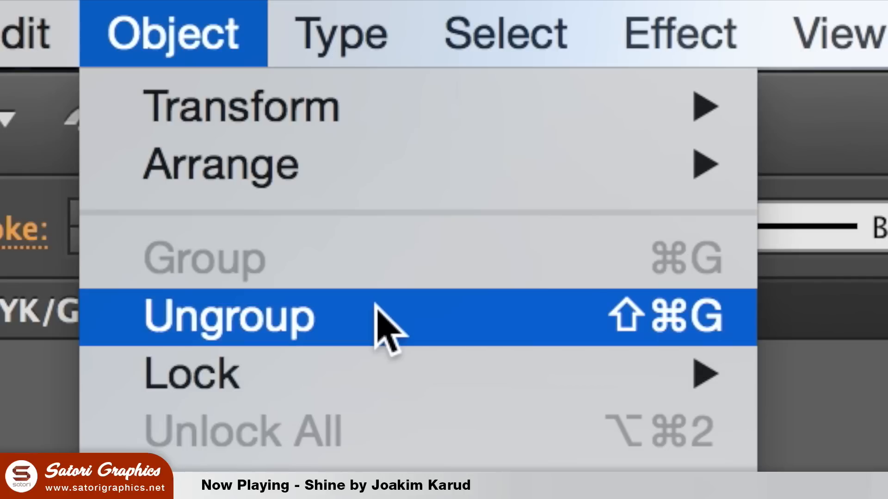
pyautogui.click(227, 317)
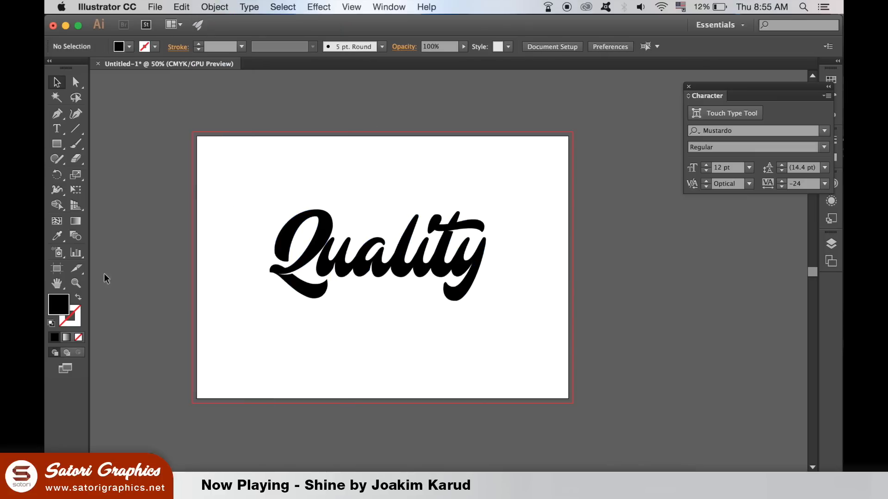
pyautogui.click(56, 143)
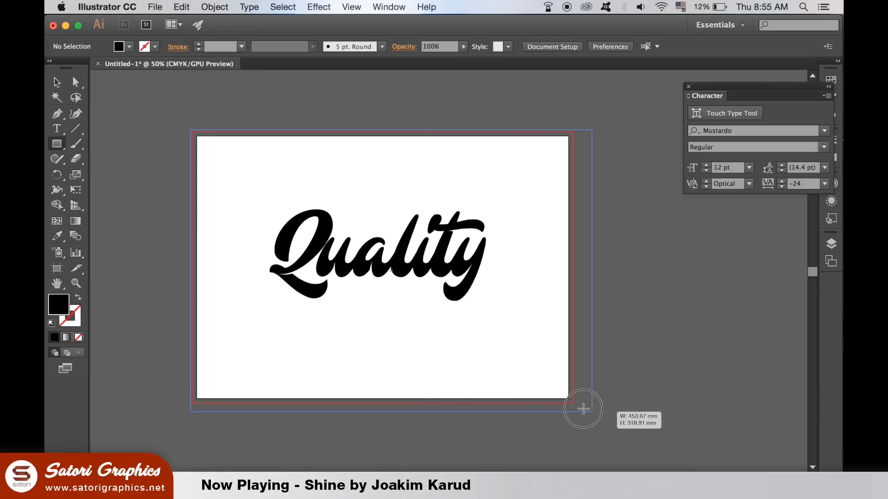
# Draw an artboard-sized rectangle, send it behind the lettering, and lock it.
pyautogui.moveTo(199, 138); pyautogui.dragTo(583, 409)
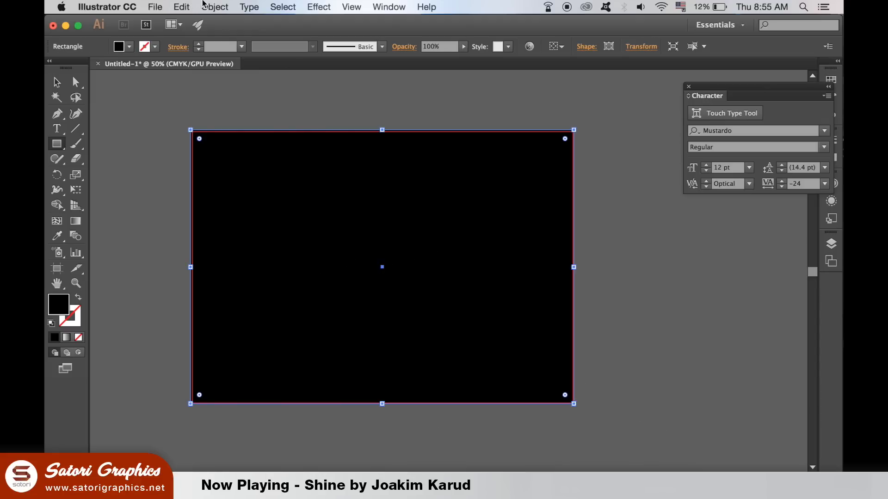
pyautogui.click(215, 7)
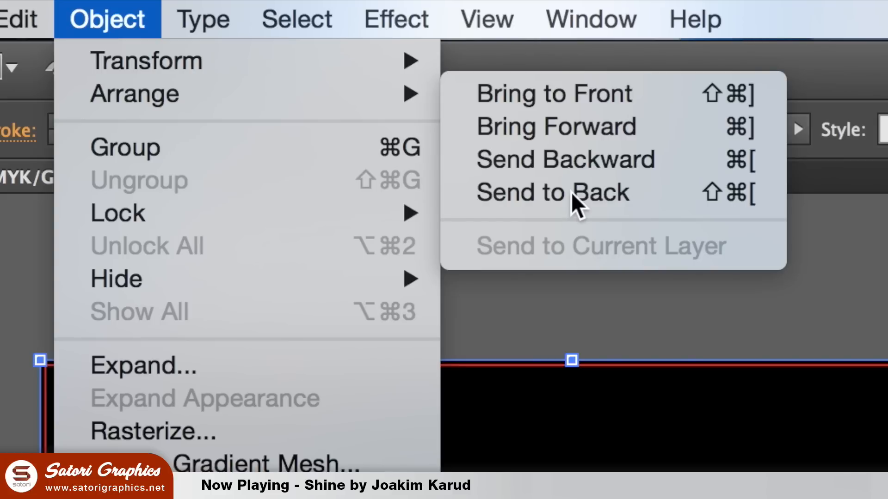
pyautogui.click(552, 192)
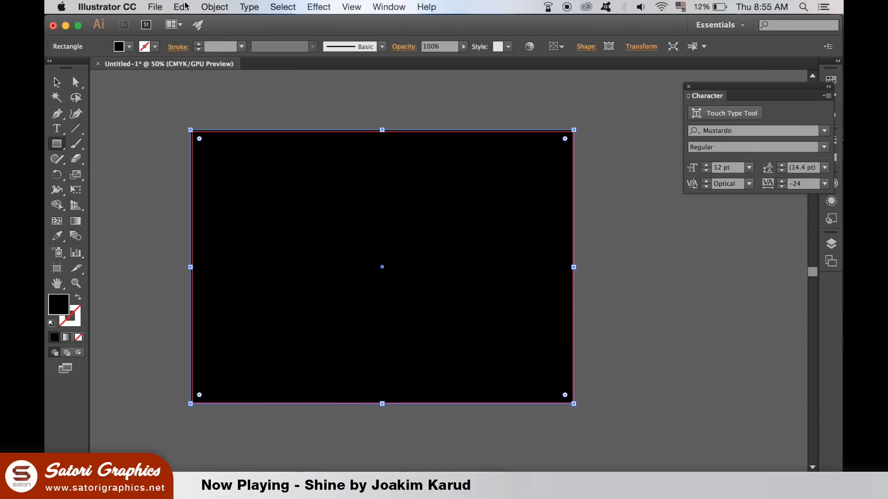
pyautogui.click(215, 7)
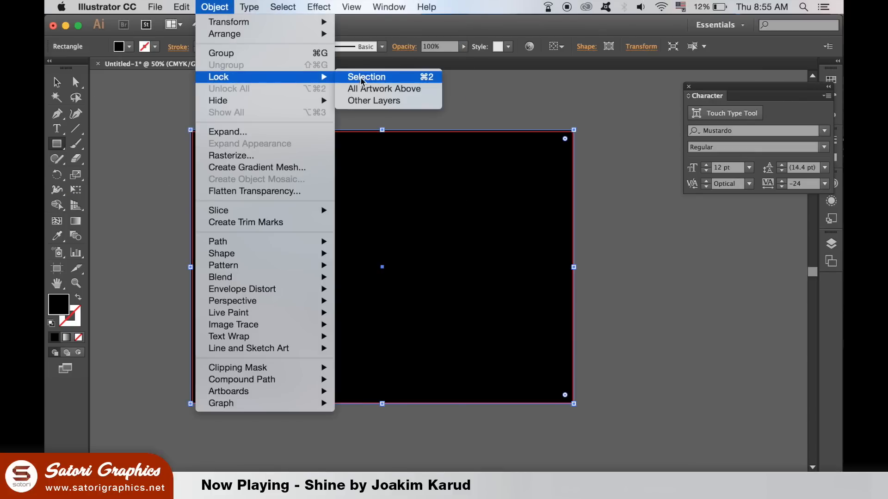
pyautogui.click(367, 76)
pyautogui.write('ffffff')
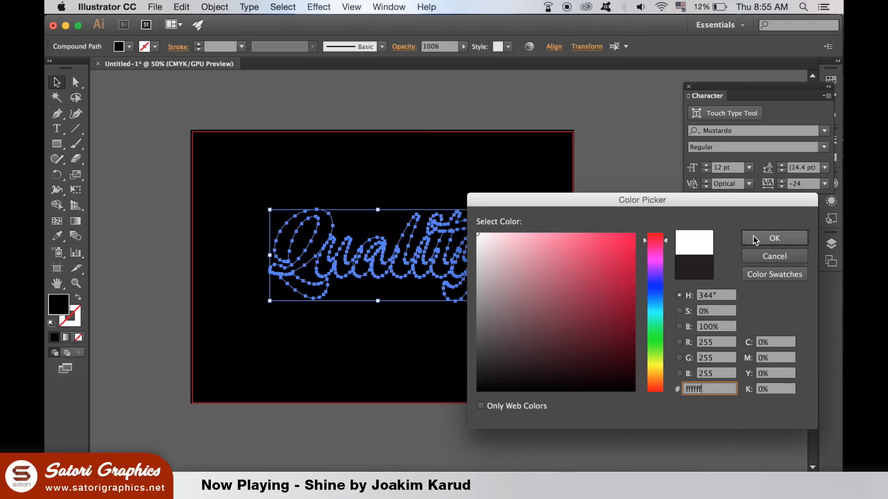
# Confirm white (ffffff) as the fill colour of the Quality lettering.
pyautogui.click(774, 238)
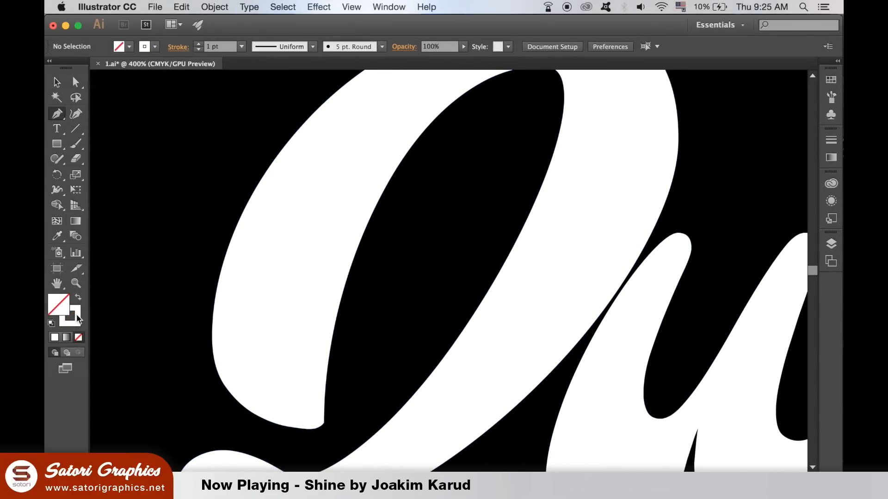
# Set a blue stroke, pen-trace a curved shape along the Q, then swap fill and stroke.
pyautogui.doubleClick(59, 306)
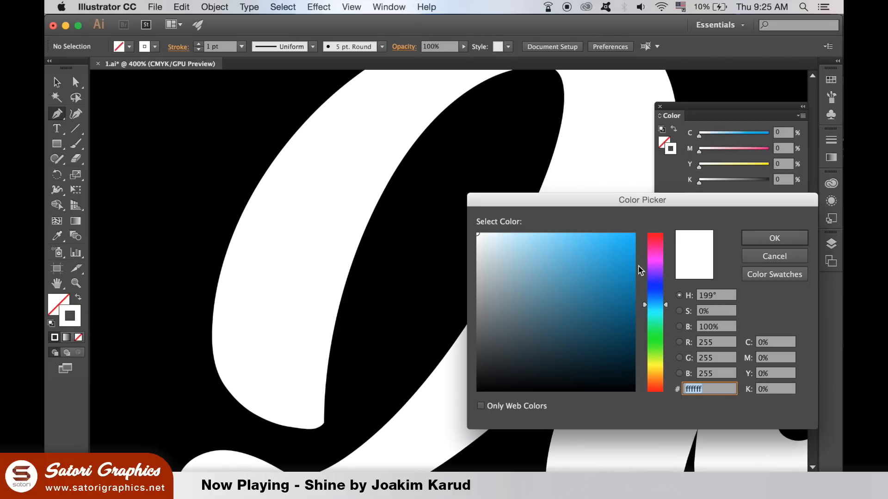
pyautogui.click(654, 304)
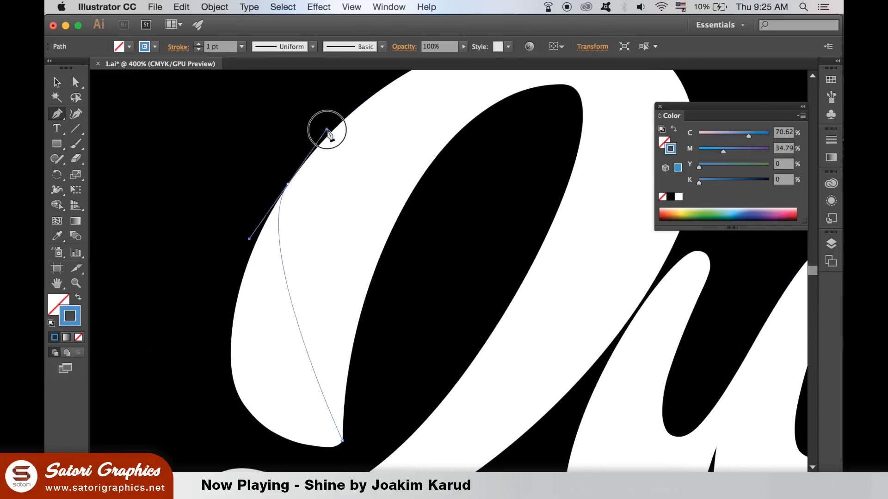
pyautogui.moveTo(328, 130); pyautogui.dragTo(303, 311)
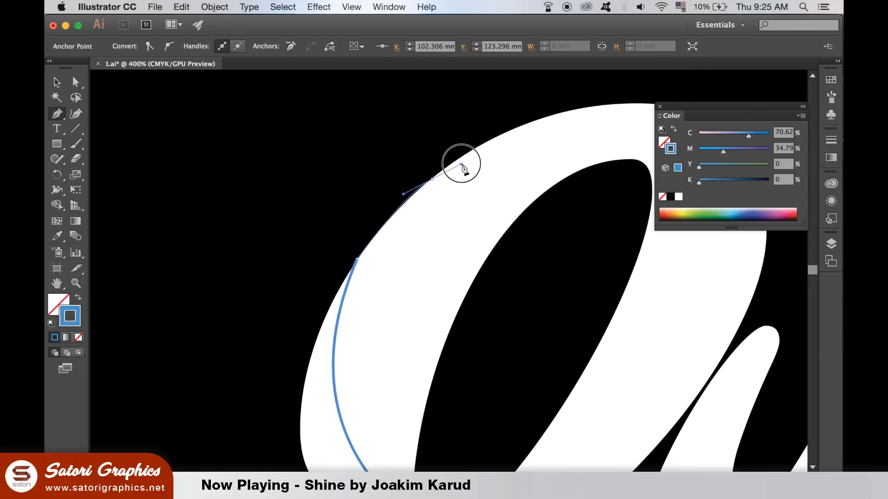
pyautogui.moveTo(459, 170); pyautogui.dragTo(487, 267)
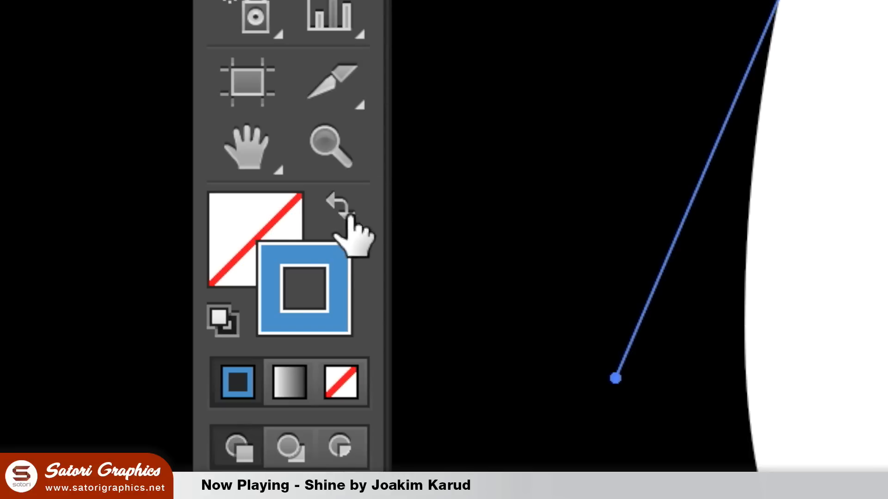
pyautogui.click(339, 204)
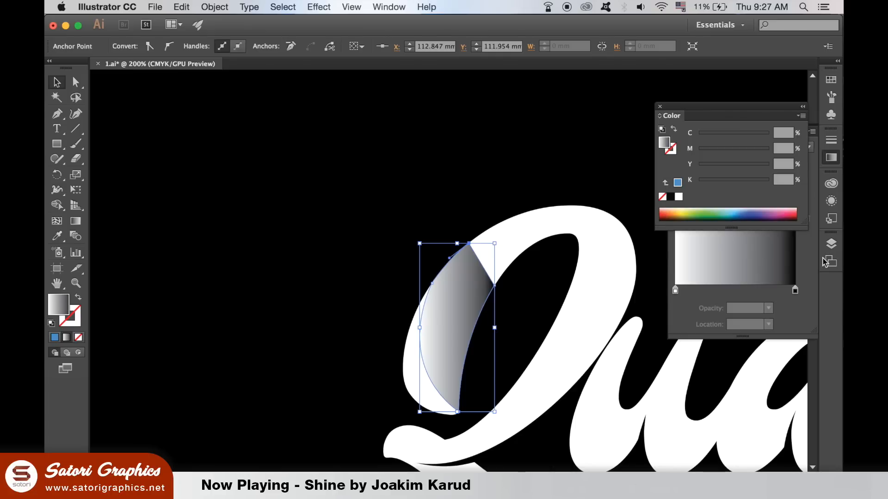
# Try gradient angles -90° and -120°, settling on -150° for the Q's shadow.
pyautogui.click(768, 179)
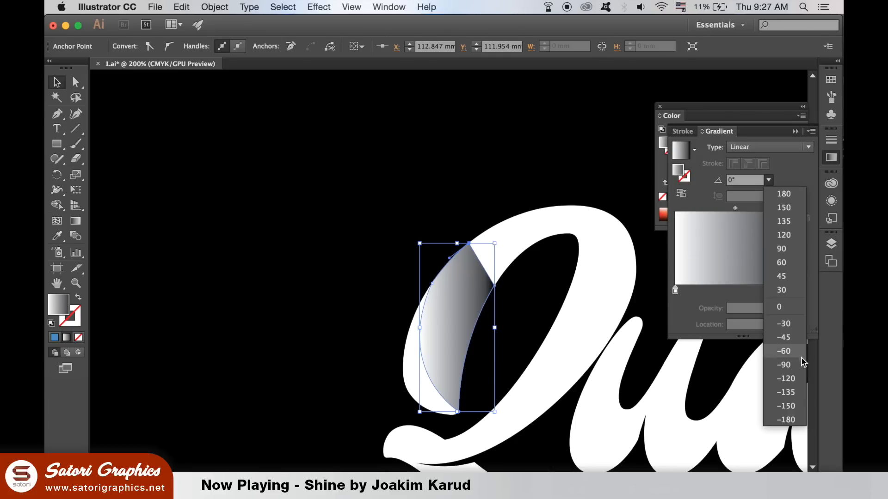
pyautogui.click(784, 365)
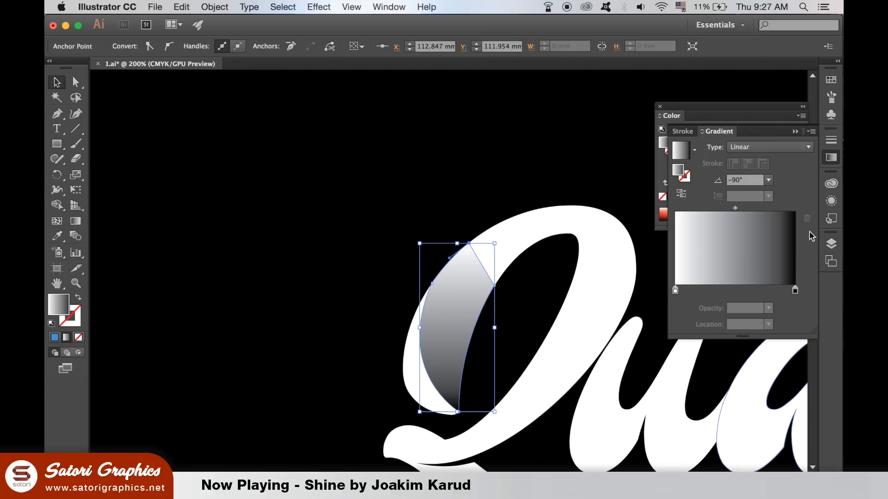
pyautogui.click(768, 180)
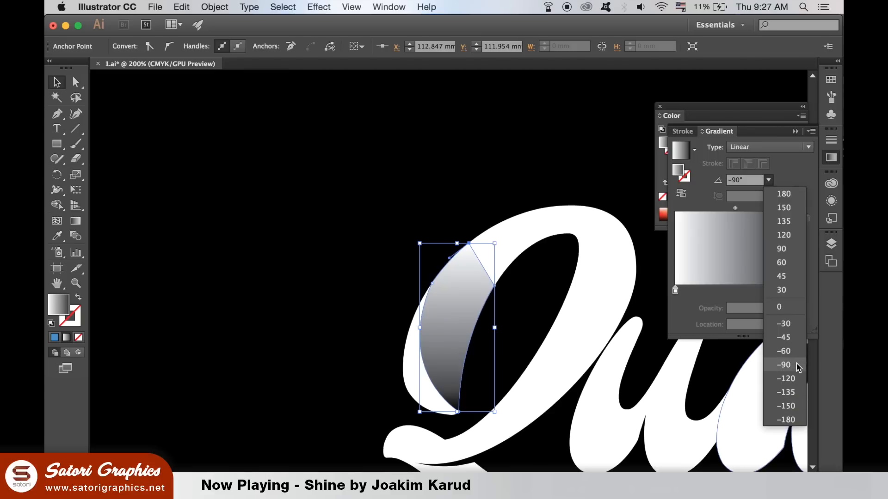
pyautogui.click(786, 378)
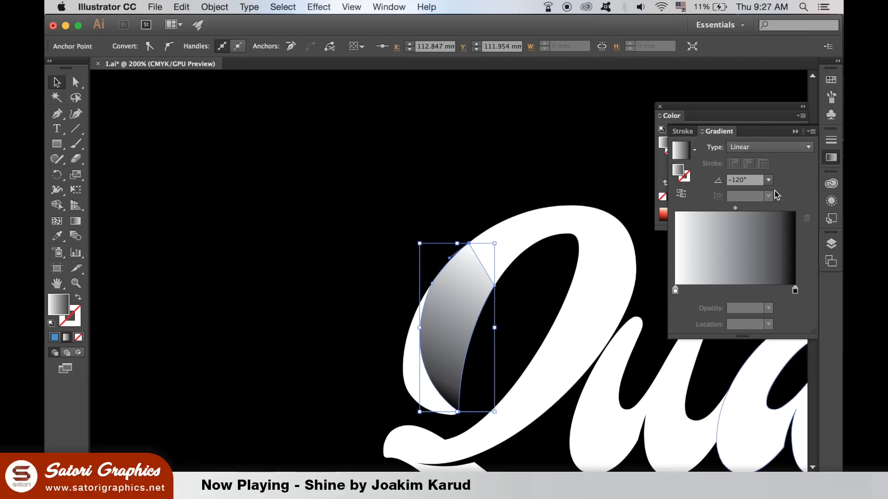
pyautogui.click(767, 179)
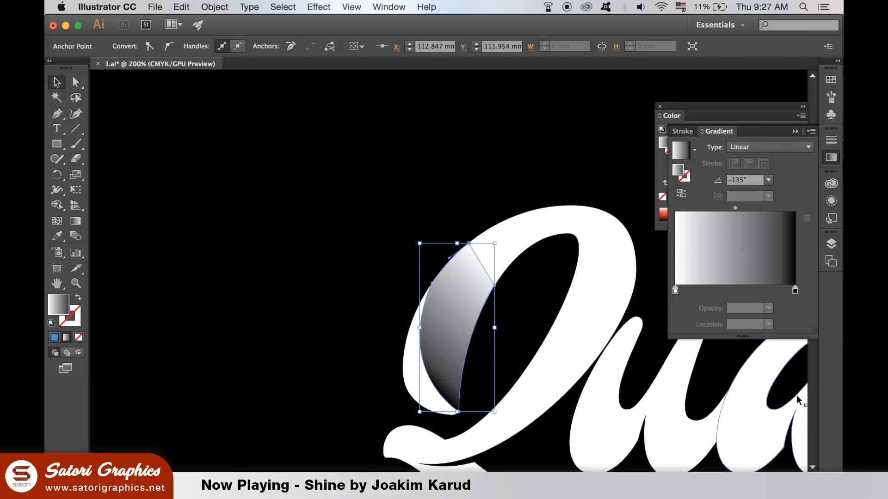
pyautogui.click(767, 180)
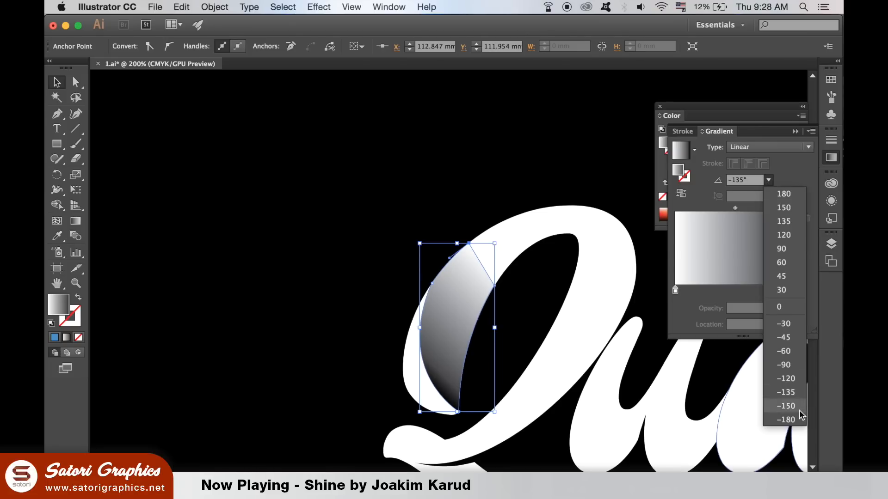
pyautogui.click(785, 406)
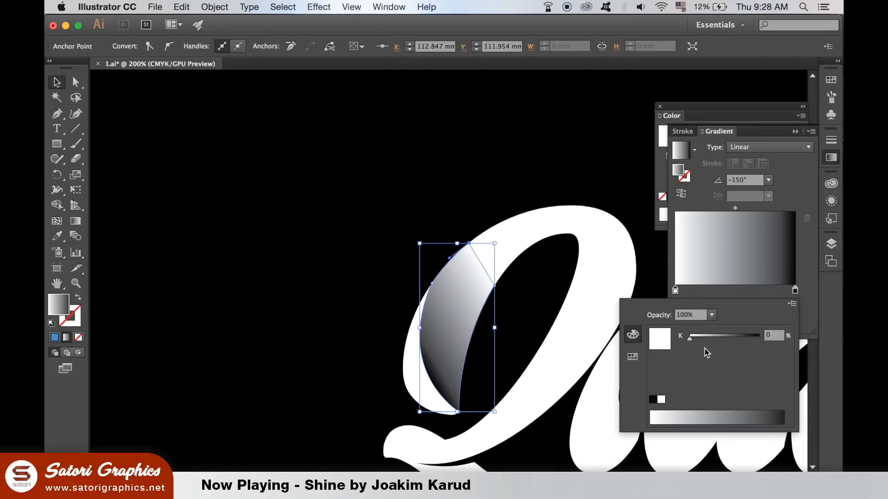
# Set the starting gradient stop to white, shift the midpoint to about 79%, and reselect the shape.
pyautogui.click(711, 315)
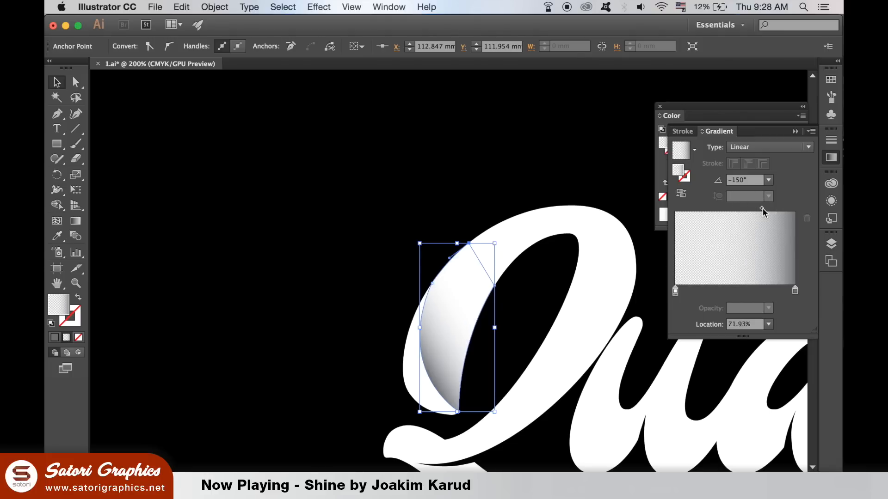
pyautogui.moveTo(762, 209); pyautogui.dragTo(769, 209)
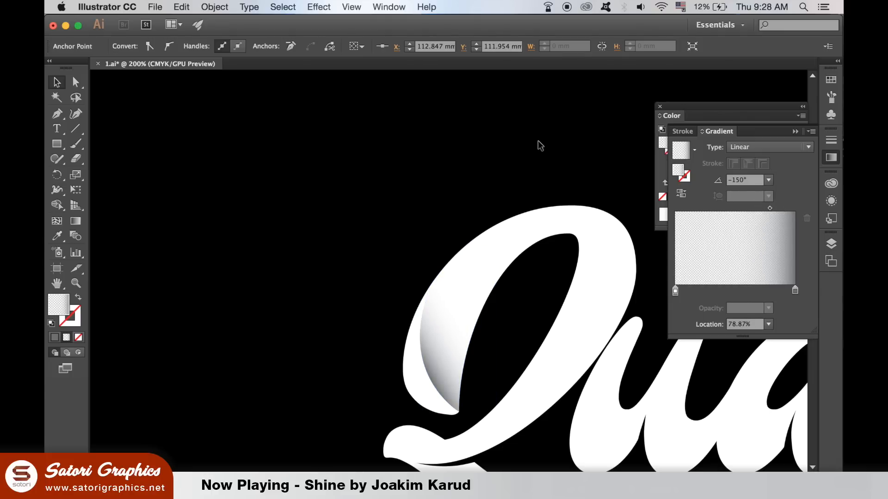
pyautogui.click(454, 317)
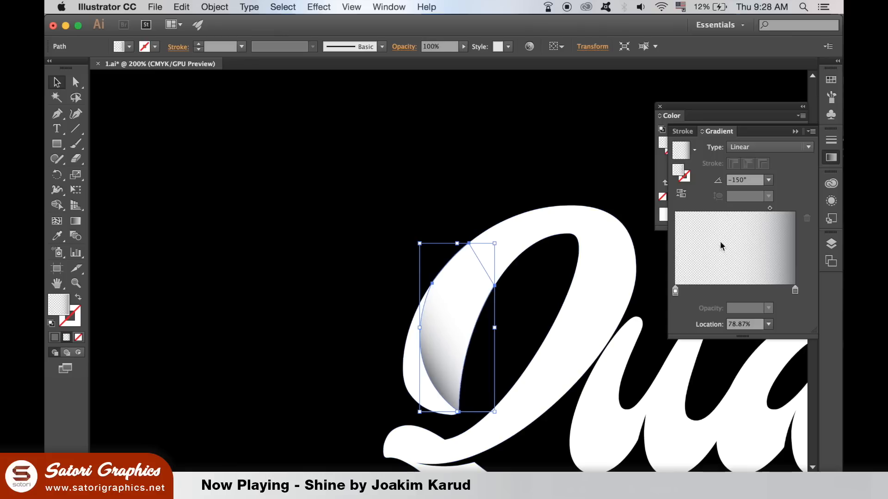